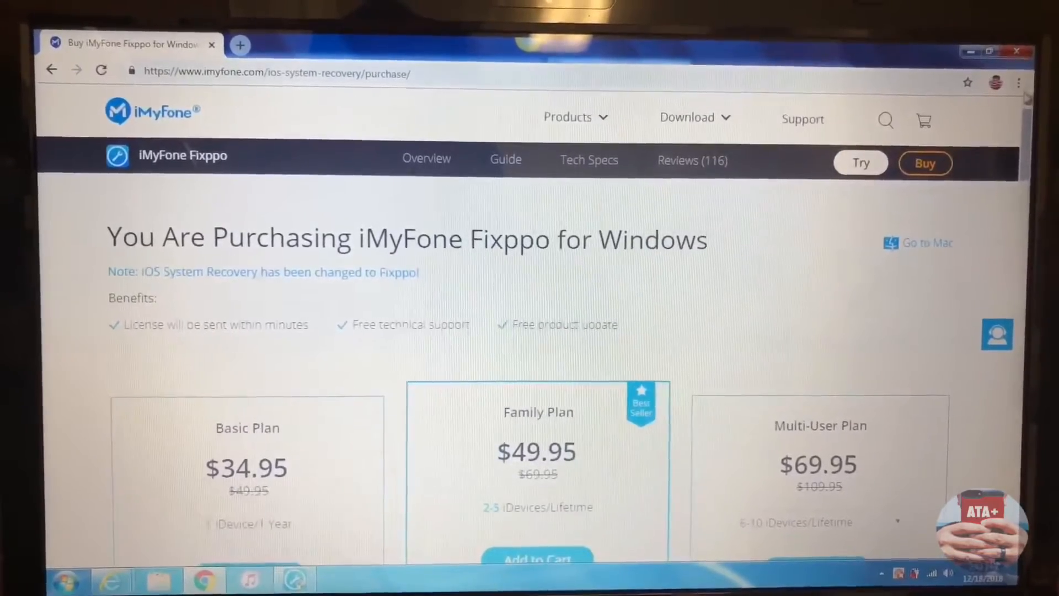
# Step: Review the Basic, Family and Multi-User Fixppo plans on the purchase page, then return to the top
pyautogui.scroll(-3)
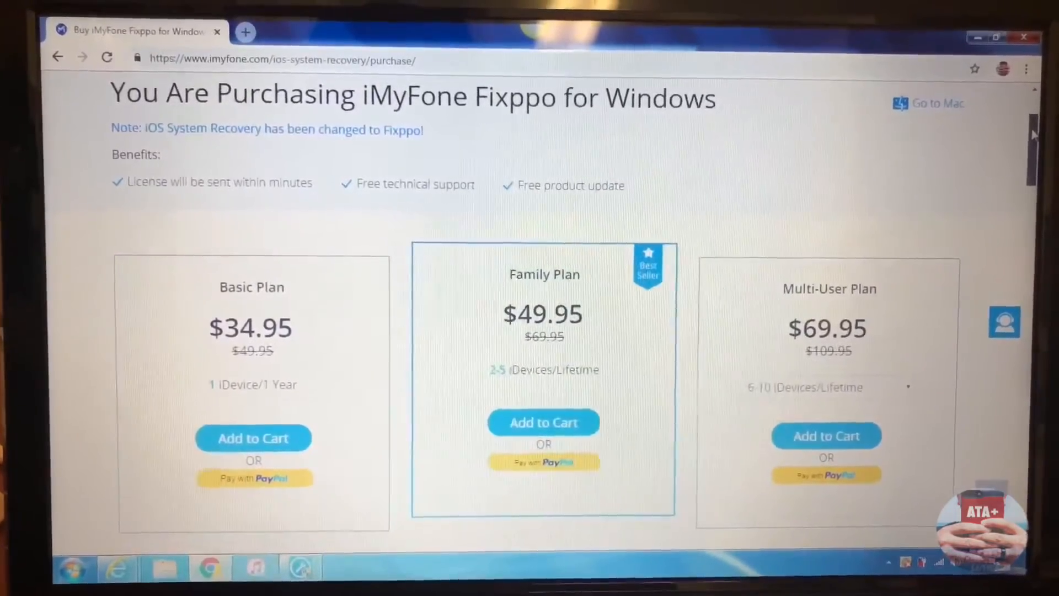
pyautogui.scroll(-3)
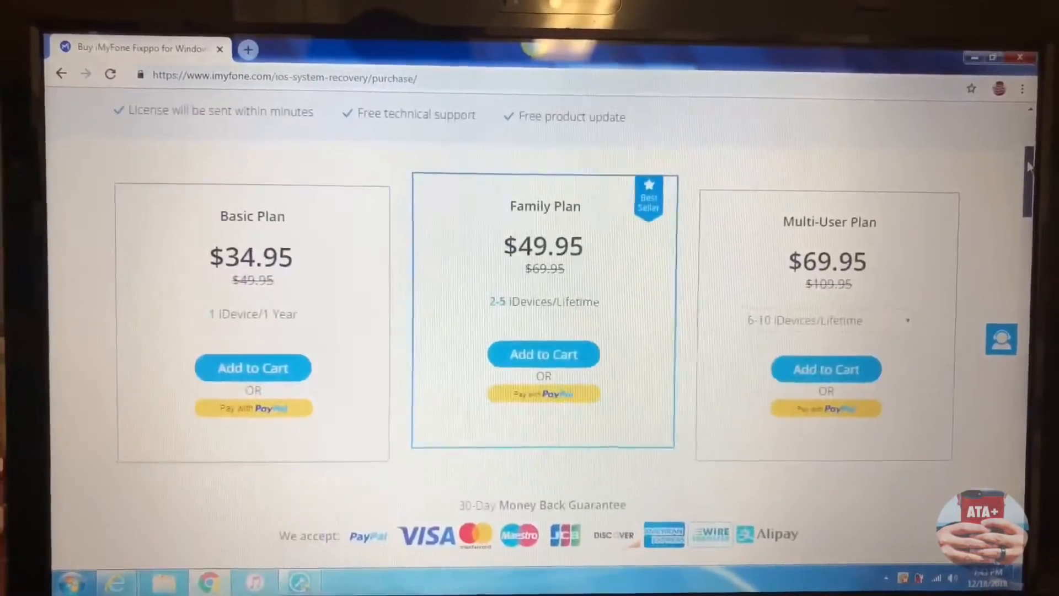
pyautogui.scroll(3)
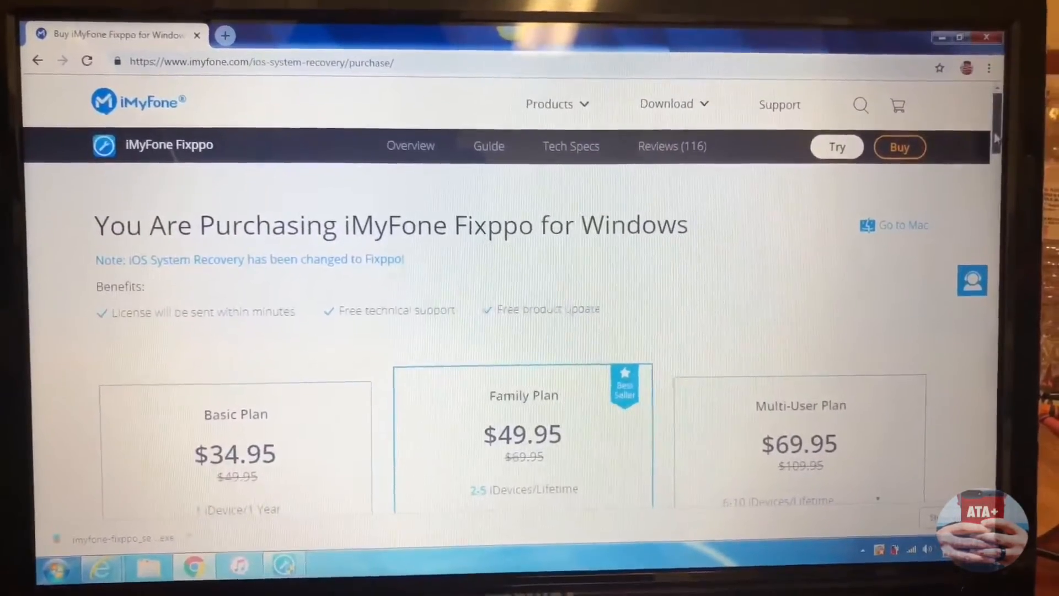
# Step: Scroll through the remainder of the Fixppo for Windows purchase page in Chrome
pyautogui.scroll(-3)
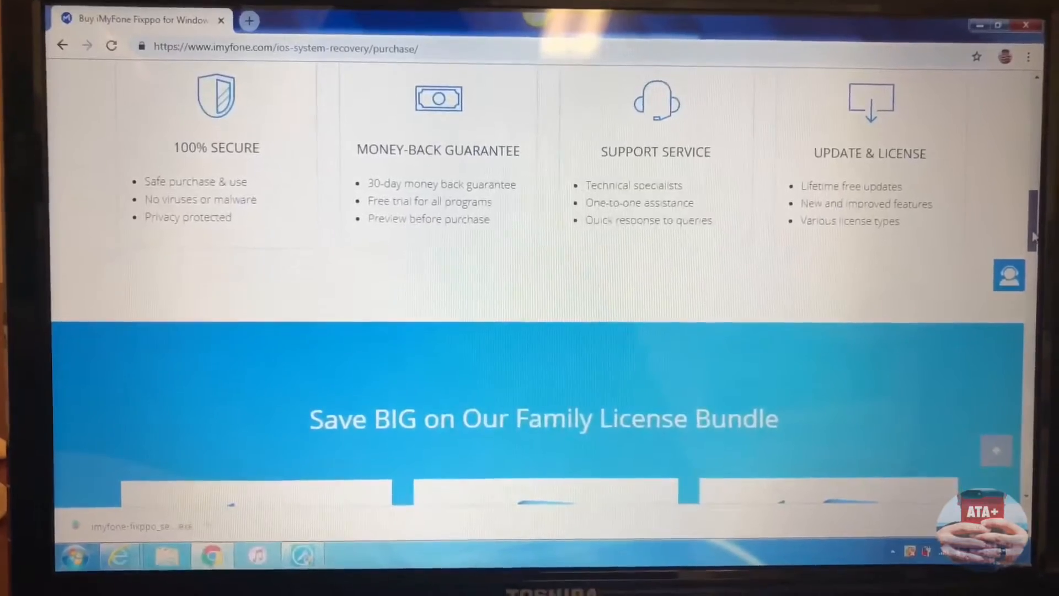
pyautogui.scroll(-3)
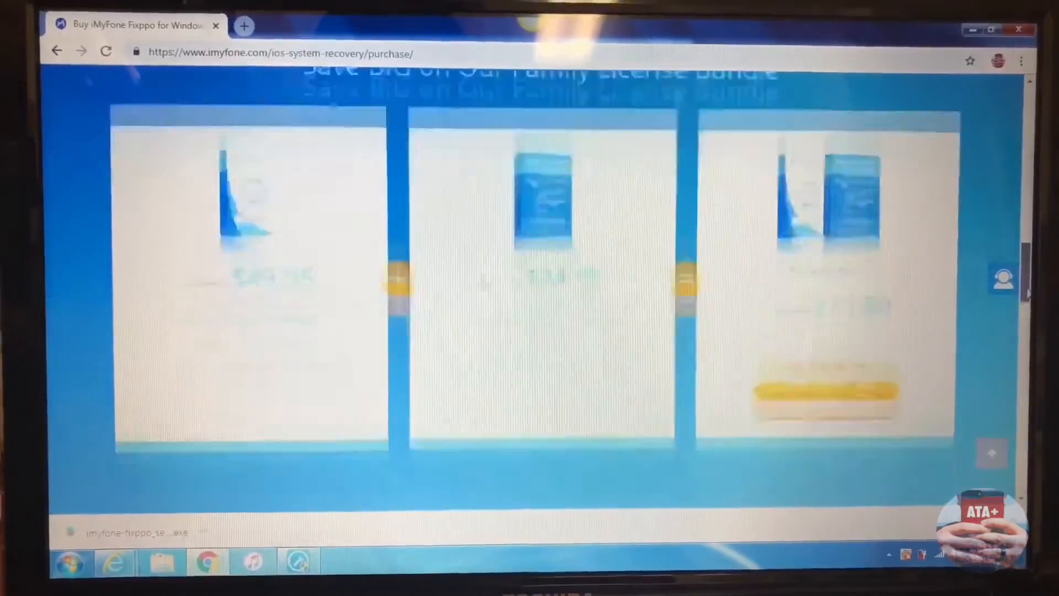
pyautogui.scroll(-3)
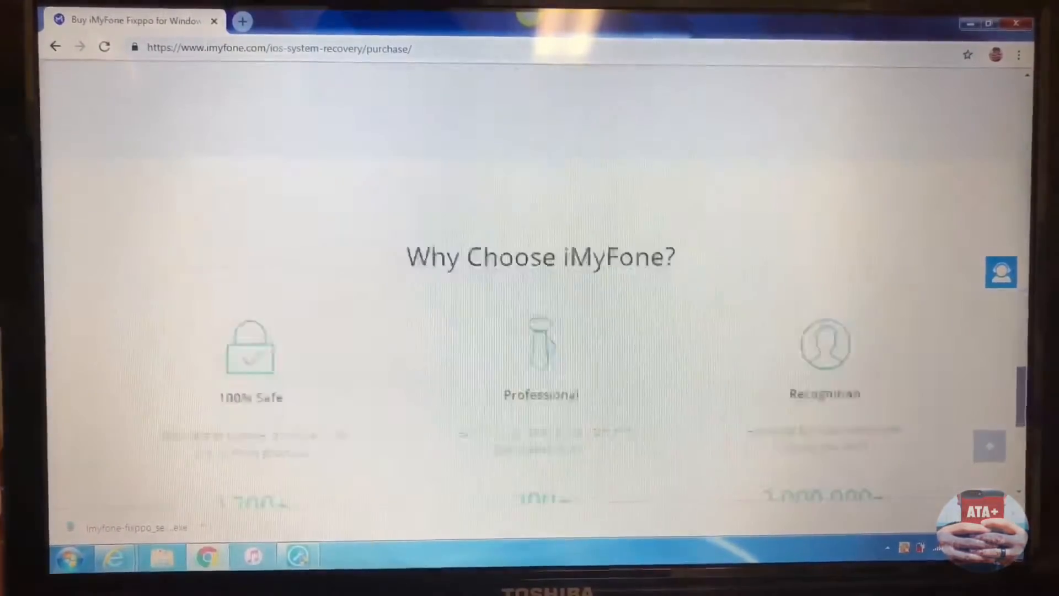
pyautogui.scroll(-3)
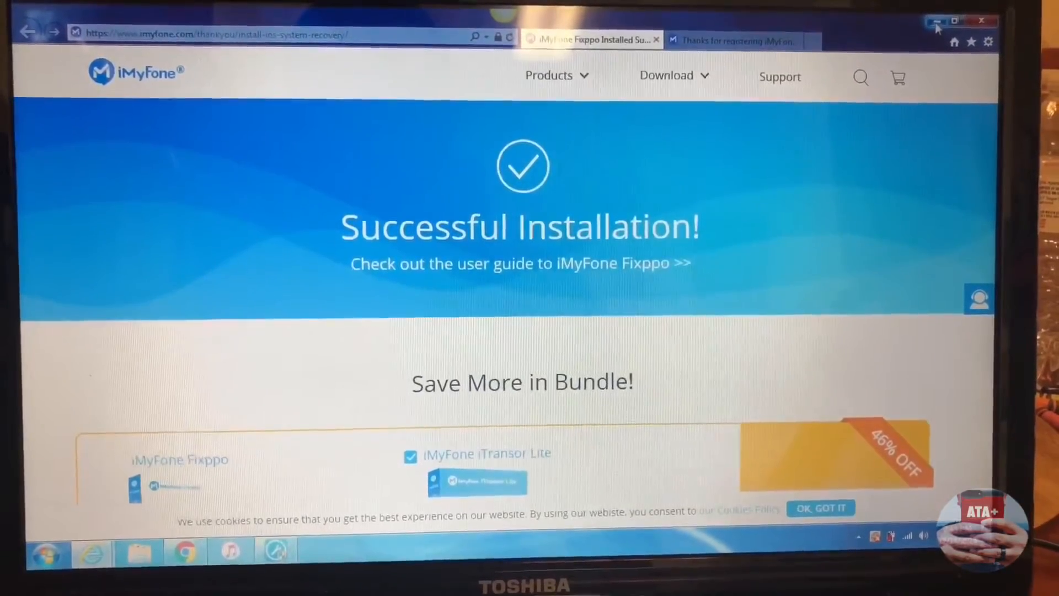
# Step: Browse the 'Thanks for registering' page's D-Back, Umate and Umate Pro offers and reviews
pyautogui.click(726, 26)
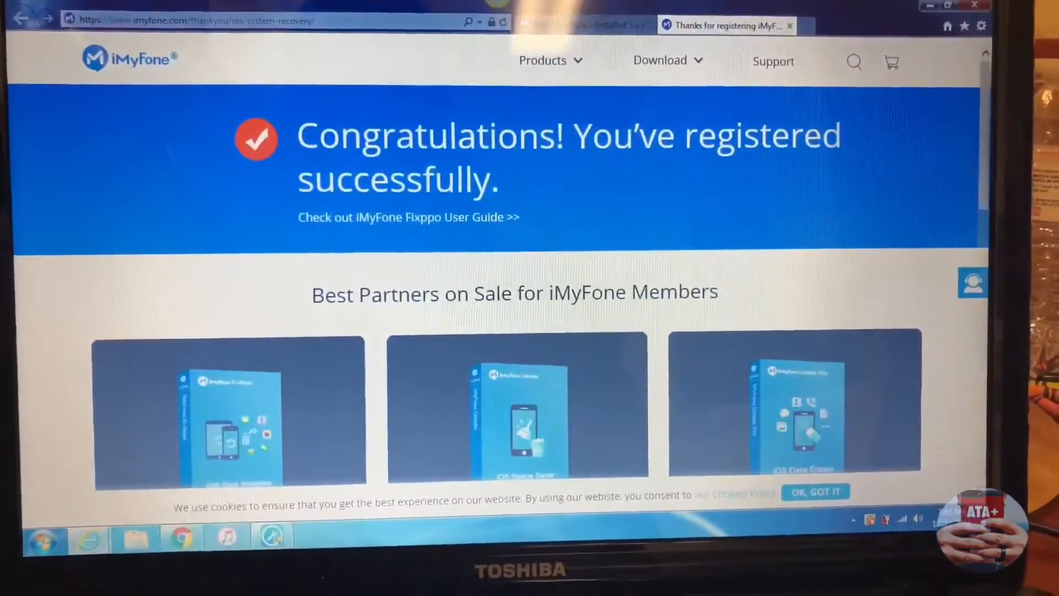
pyautogui.scroll(-3)
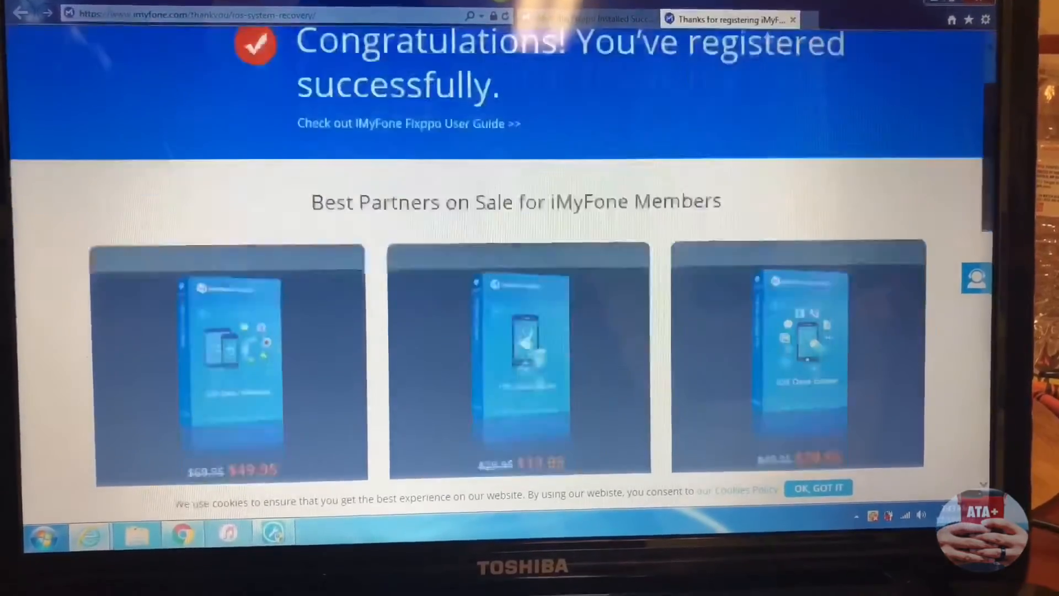
pyautogui.scroll(-3)
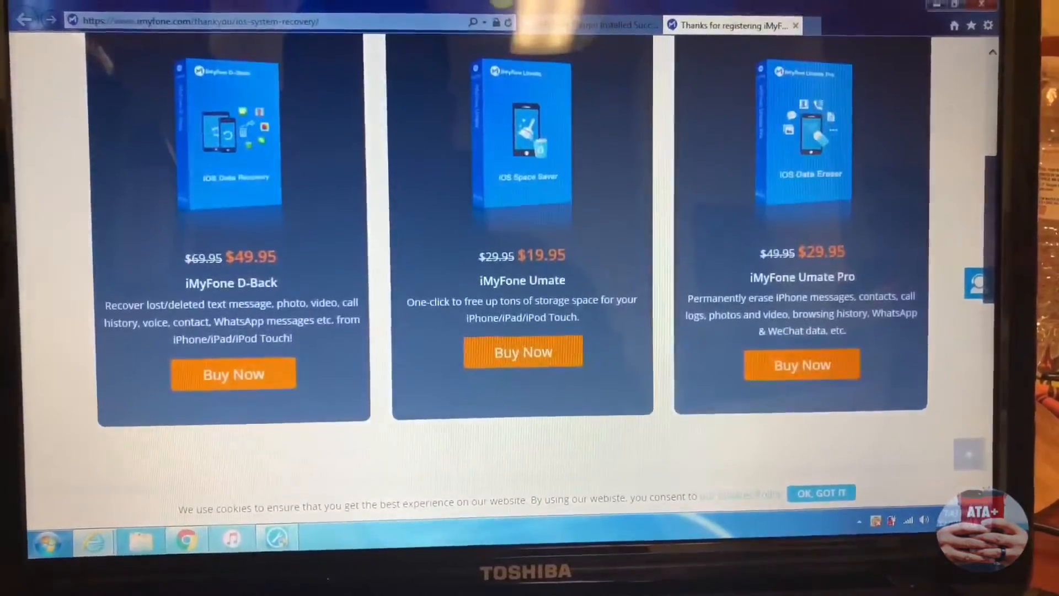
pyautogui.scroll(3)
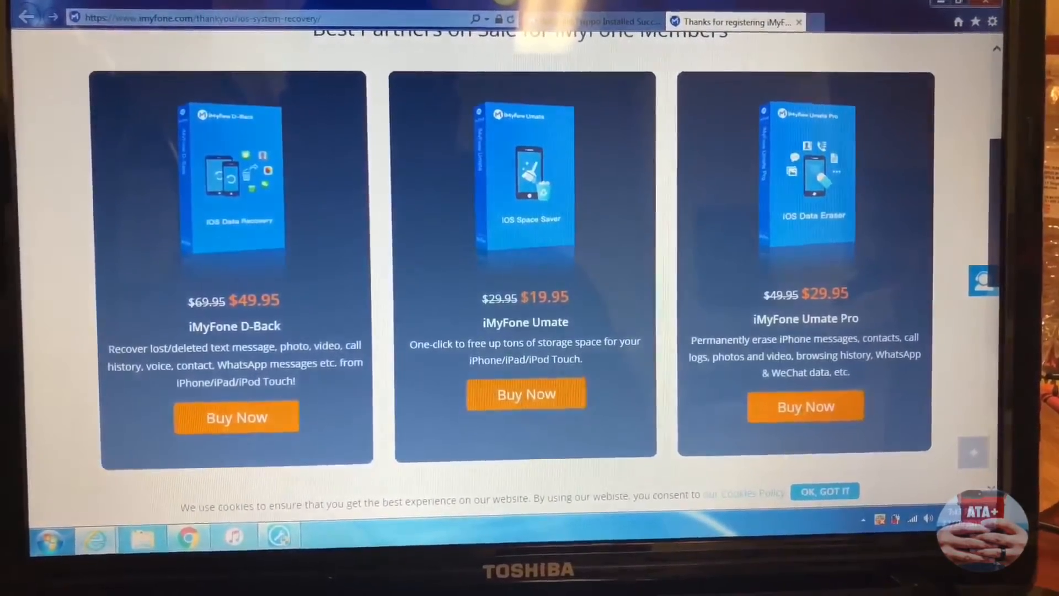
pyautogui.scroll(-3)
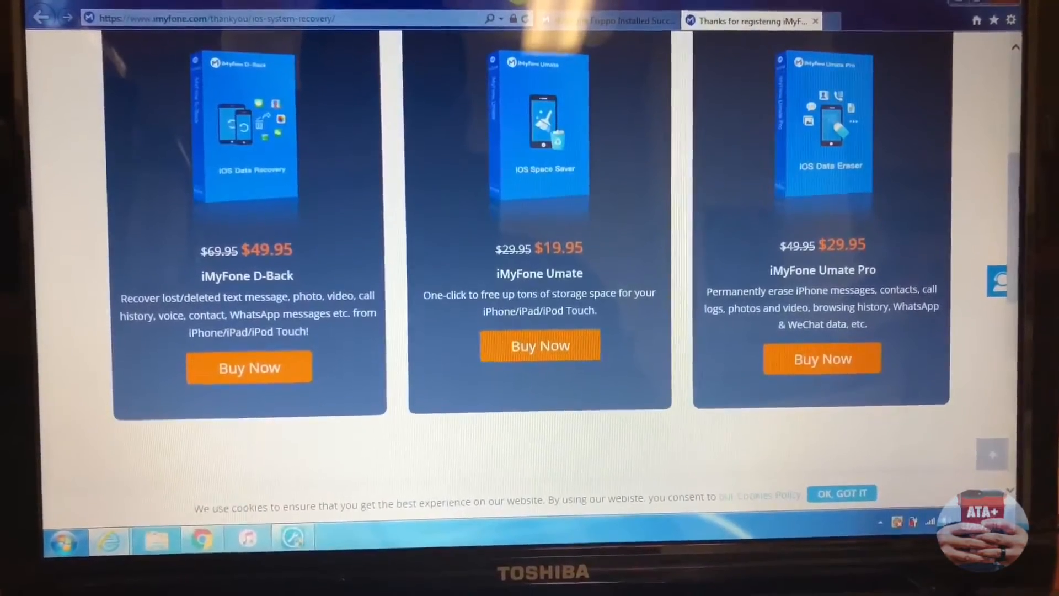
pyautogui.scroll(-3)
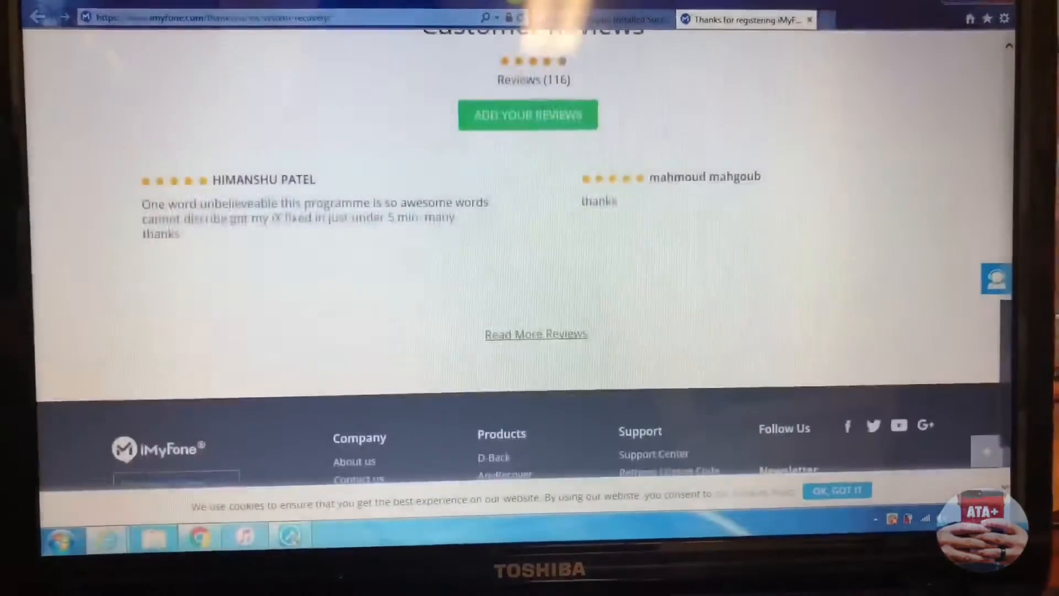
pyautogui.scroll(3)
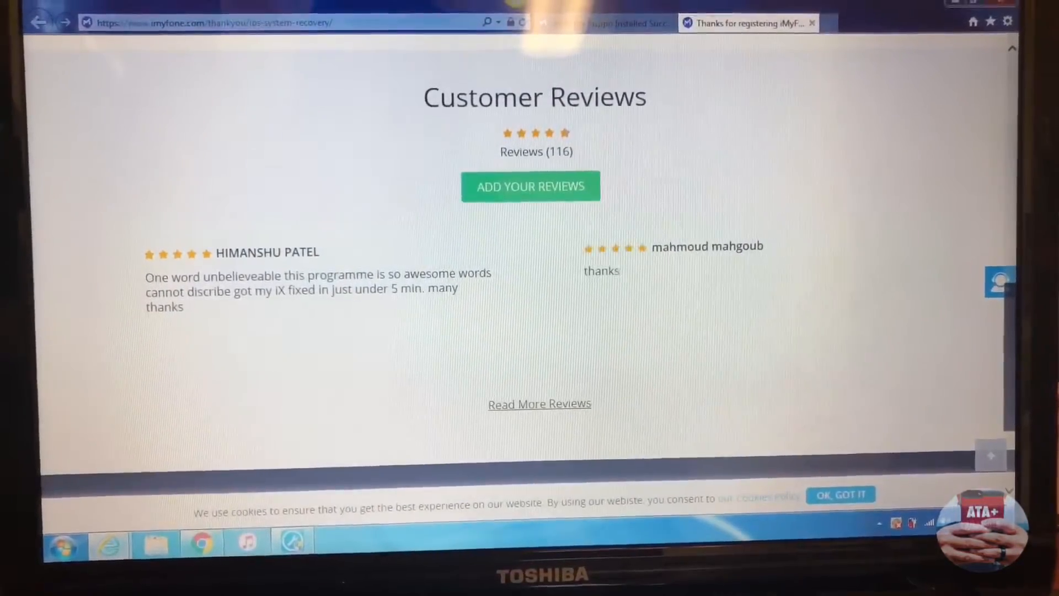
pyautogui.scroll(3)
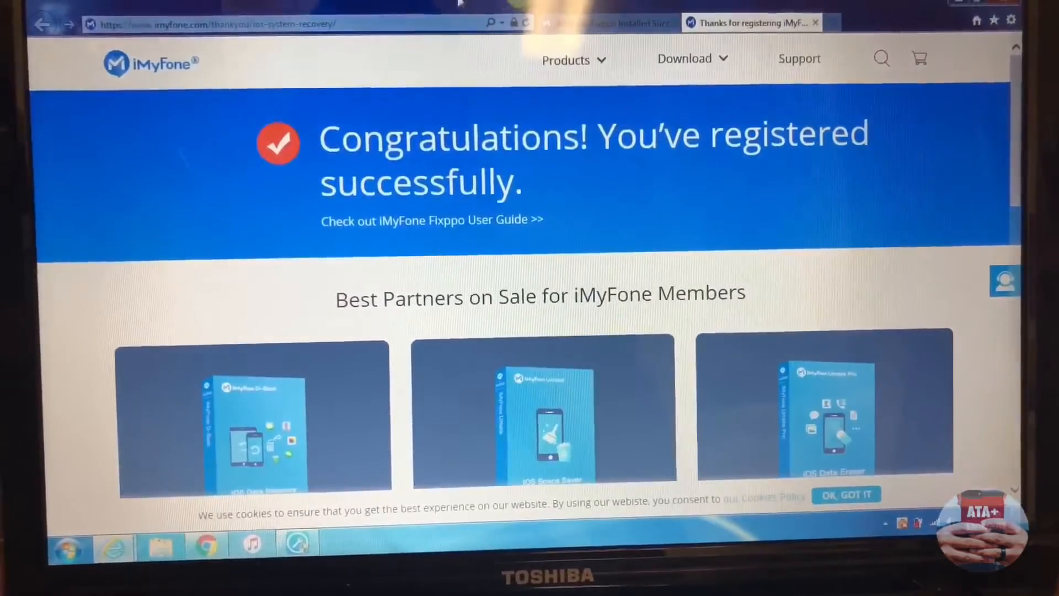
# Step: Return to the Fixppo installed page and view the Fixppo plus iTransor Lite bundle
pyautogui.click(611, 22)
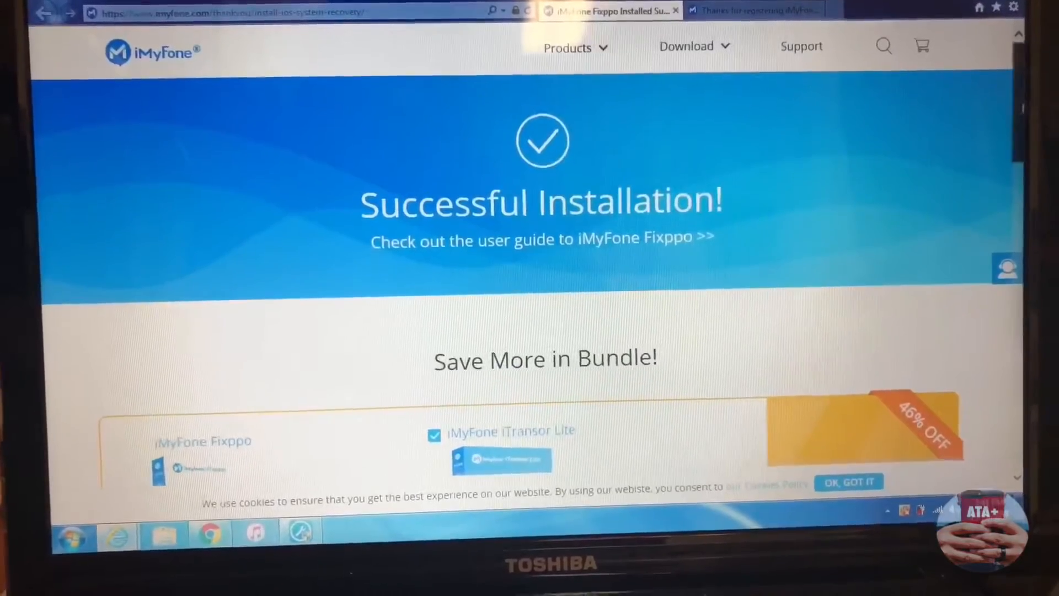
pyautogui.scroll(-3)
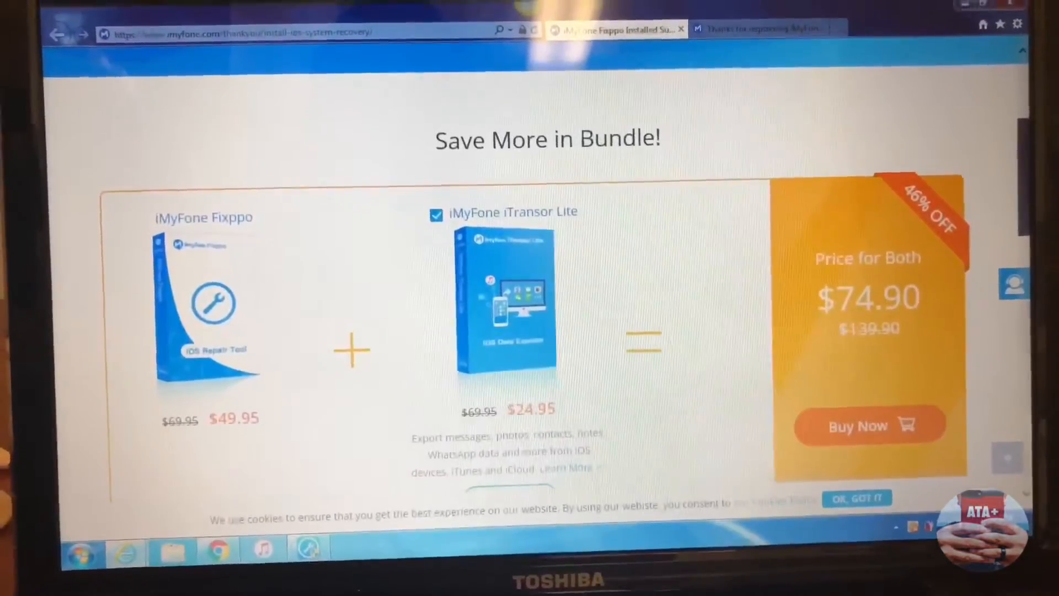
pyautogui.scroll(-3)
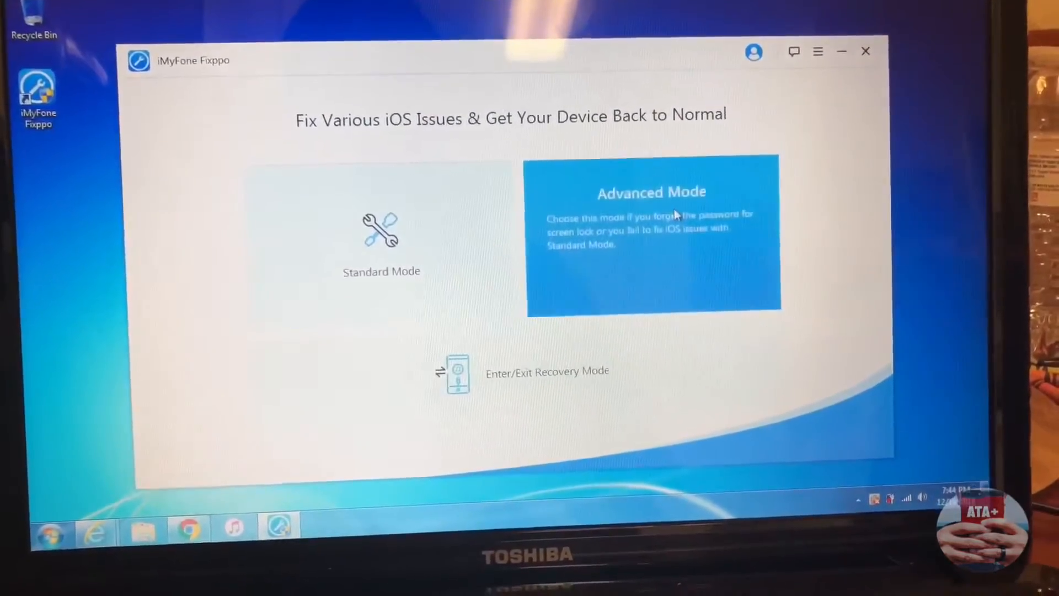
pyautogui.click(381, 230)
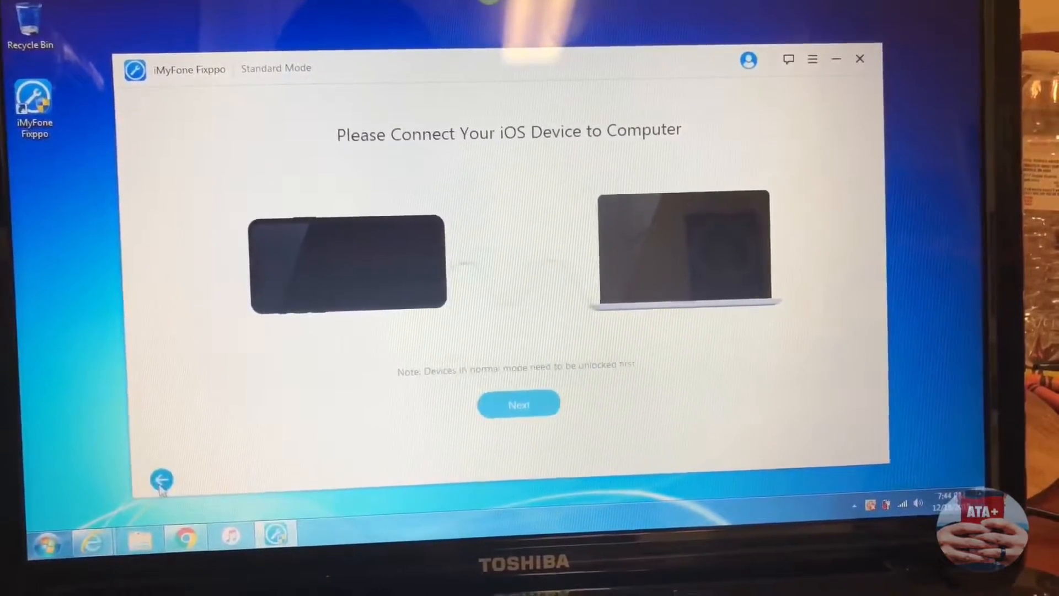
pyautogui.click(162, 479)
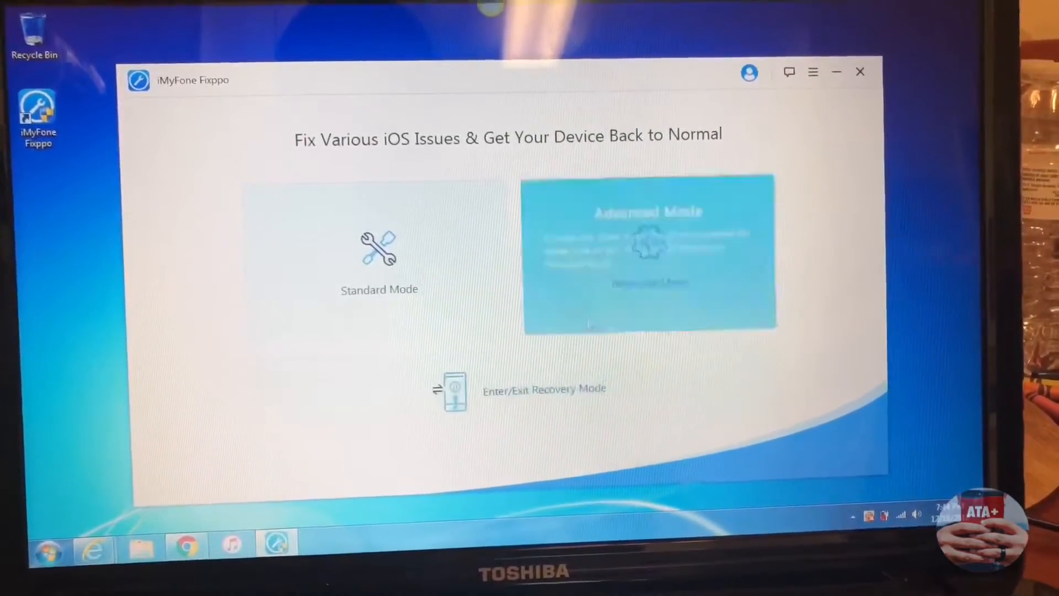
pyautogui.moveTo(511, 389)
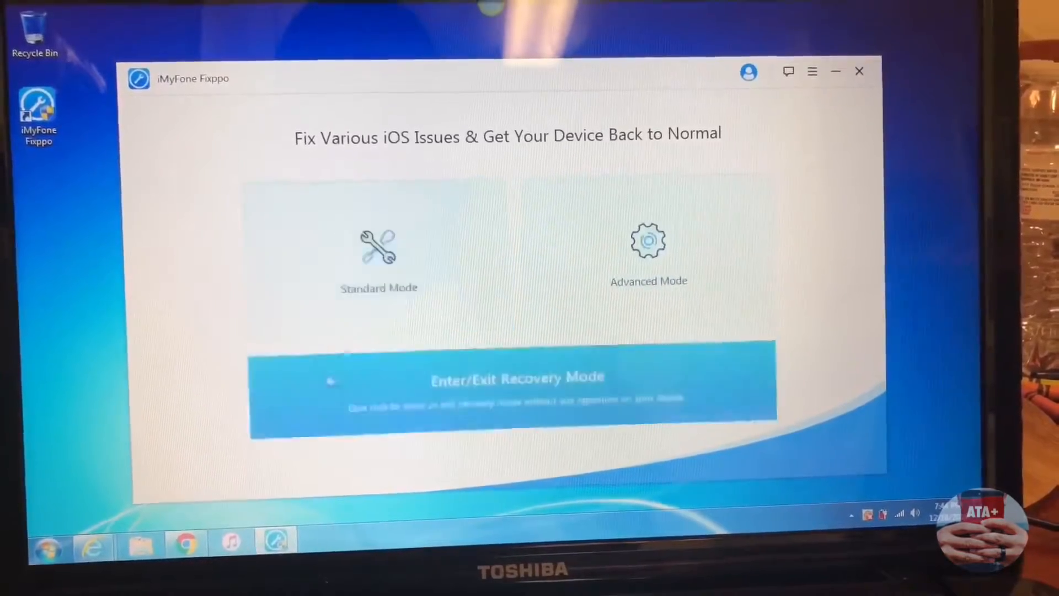